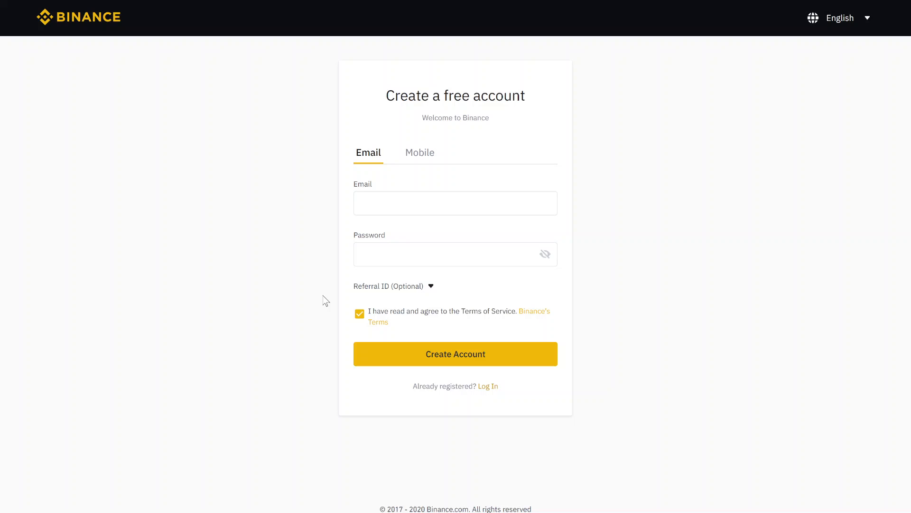
mouse_move(387, 311)
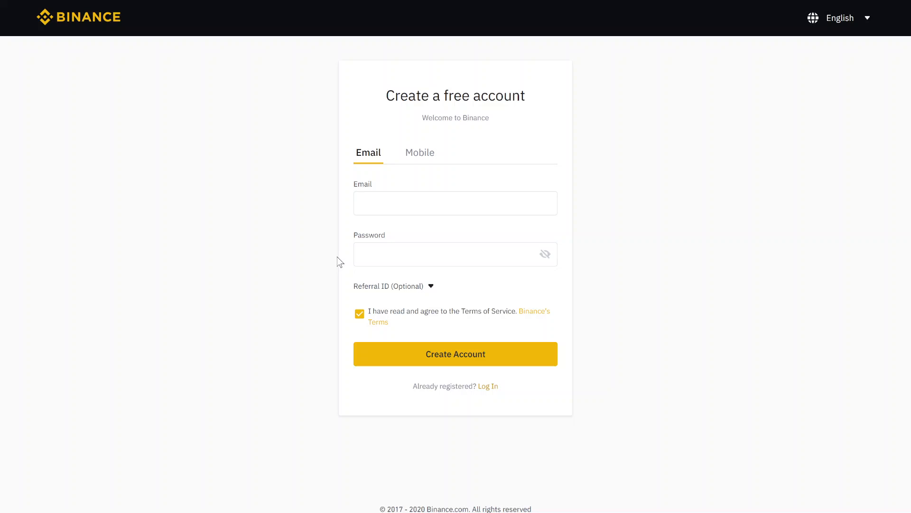
mouse_move(372, 292)
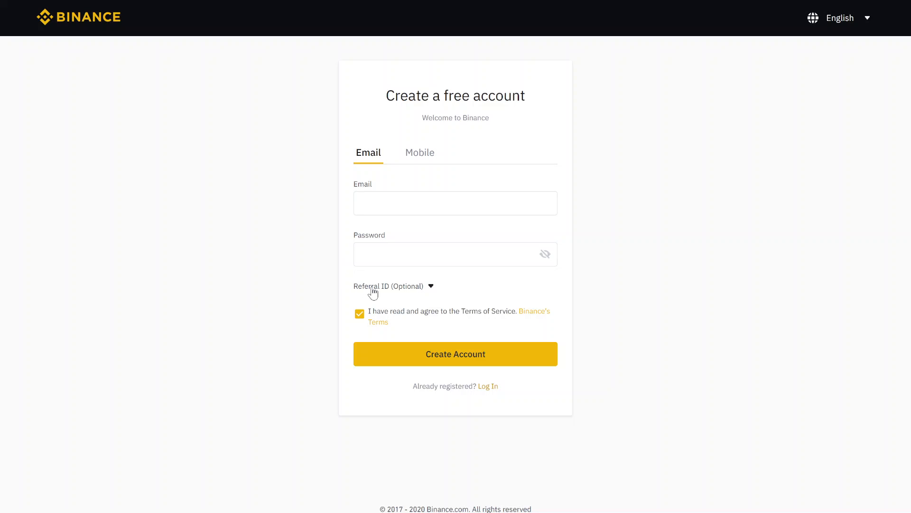
Enter referral ID VX73YSHI and re-agree to the Terms of Service
double_click(367, 285)
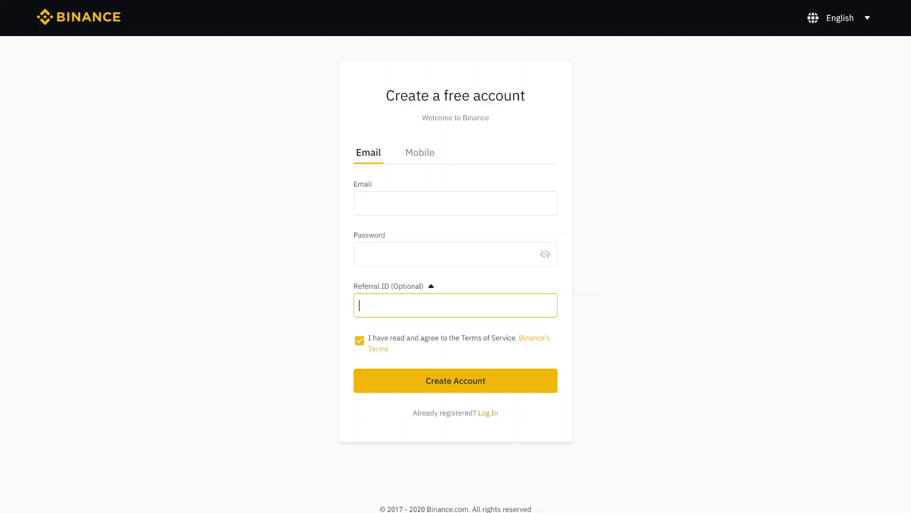
type("VX73YSHI")
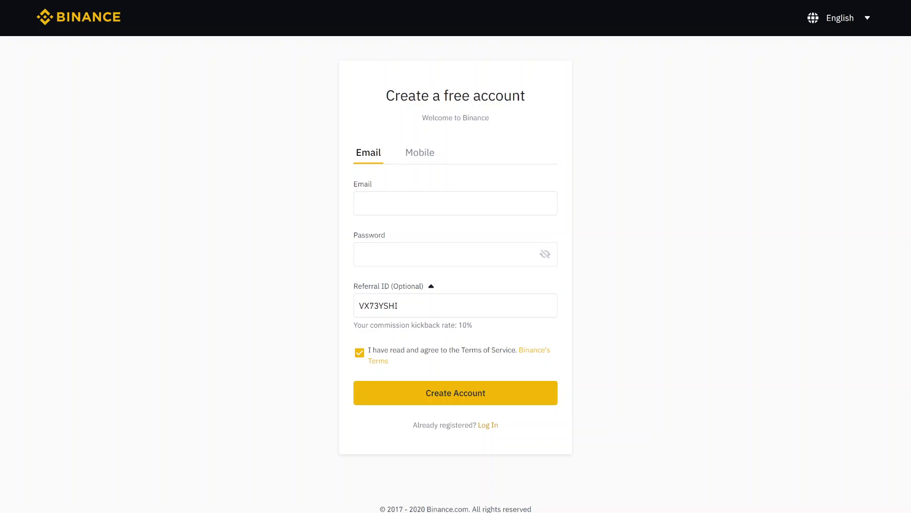
double_click(461, 325)
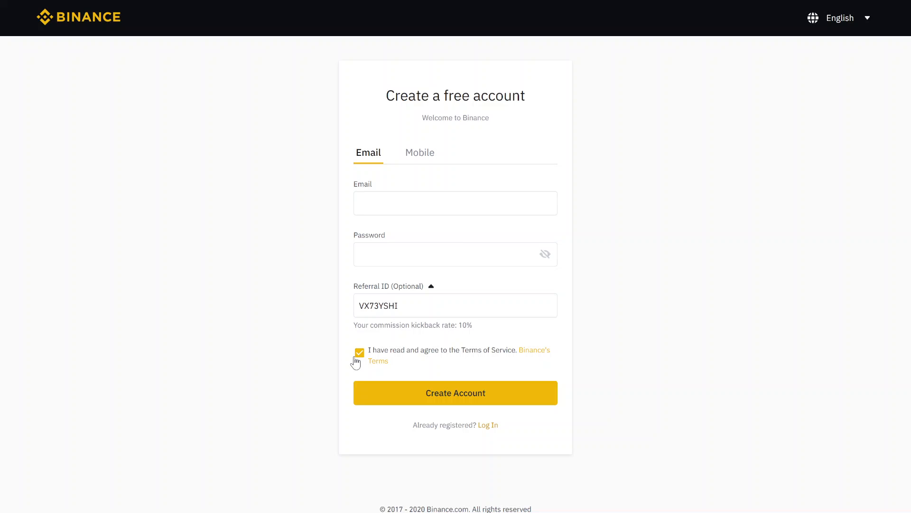
left_click(359, 352)
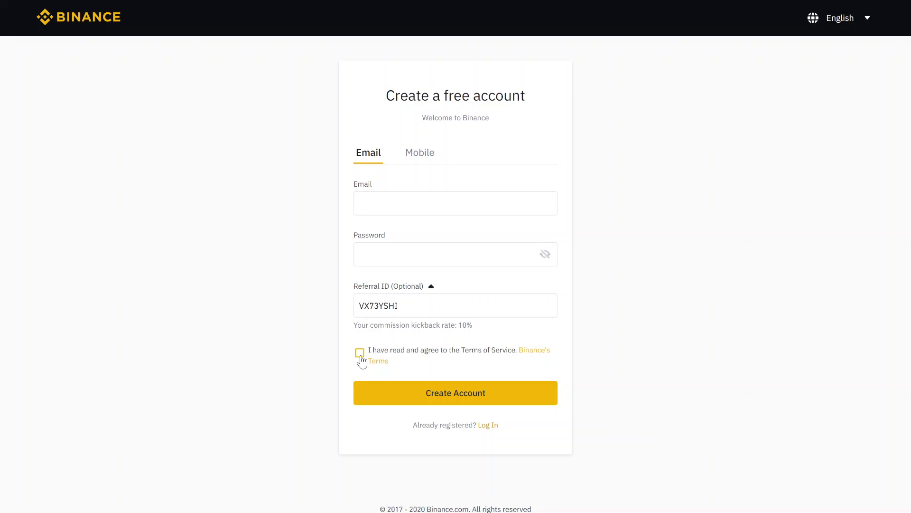
left_click(360, 353)
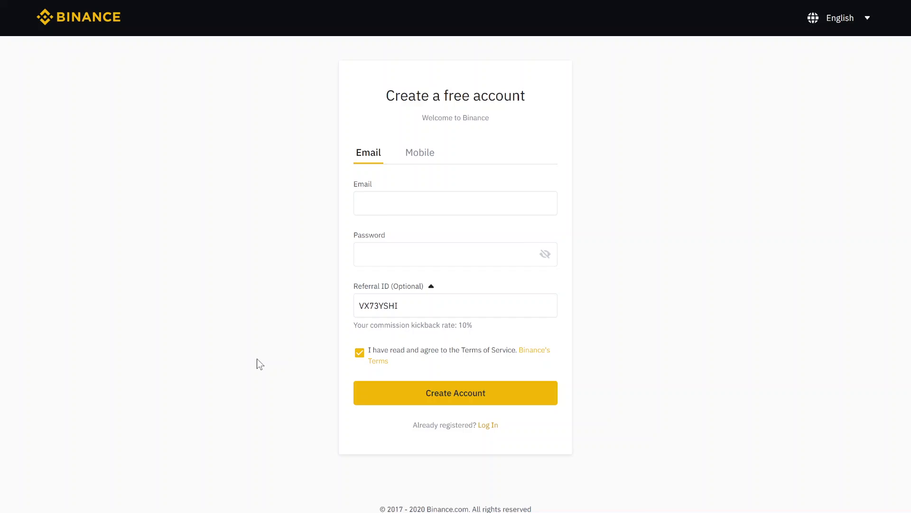
Go to the Fiat and Spot wallet from the Wallet menu
left_click(456, 393)
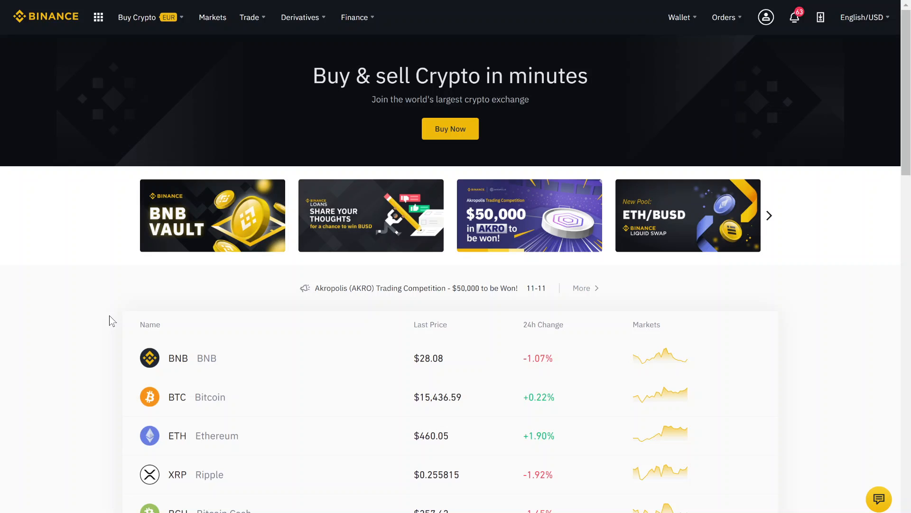
left_click(678, 17)
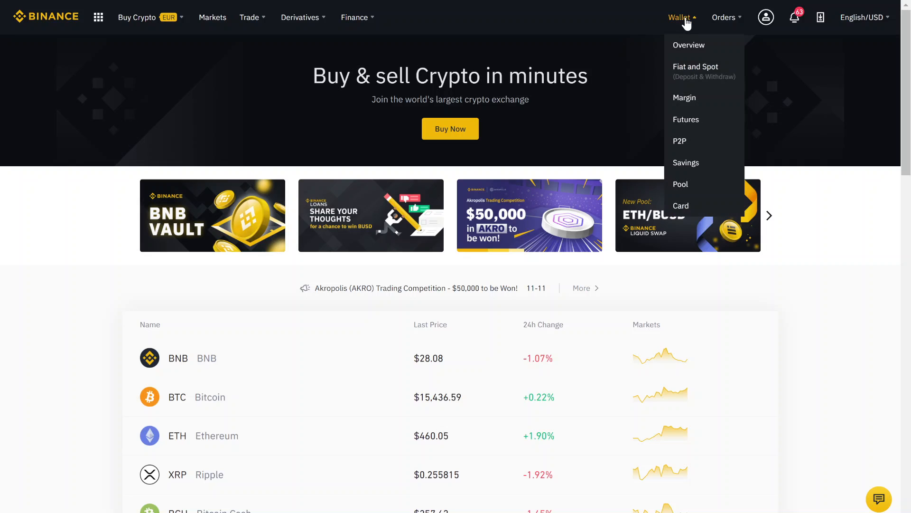
mouse_move(689, 76)
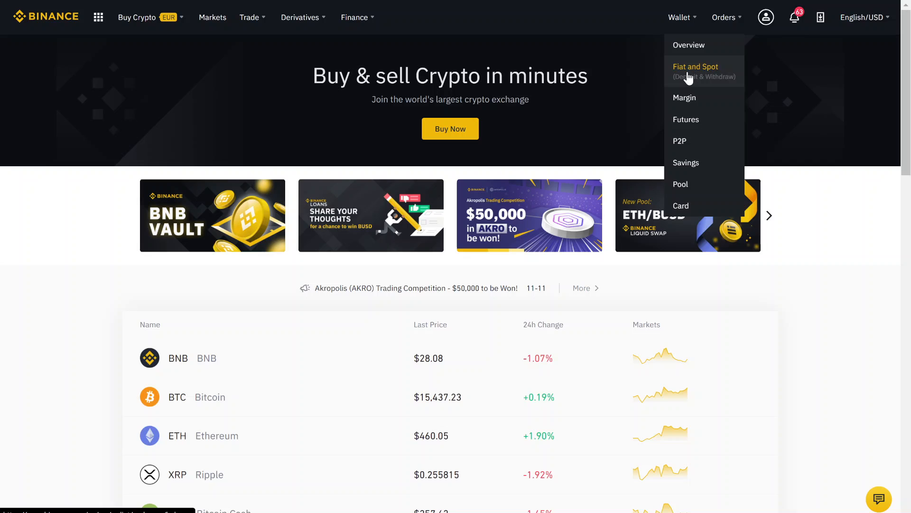
left_click(696, 66)
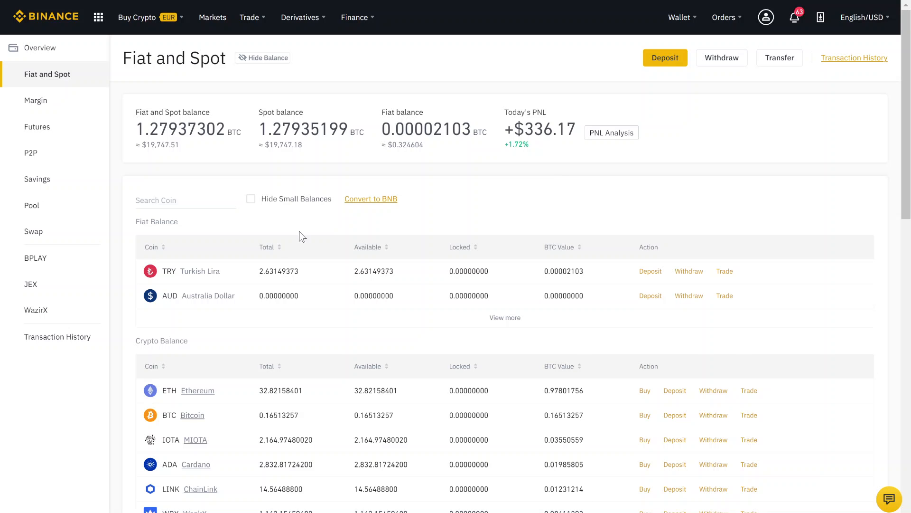
Search the balances for 'bitco' and start buying BTC from the Bitcoin row
scroll("down", 3)
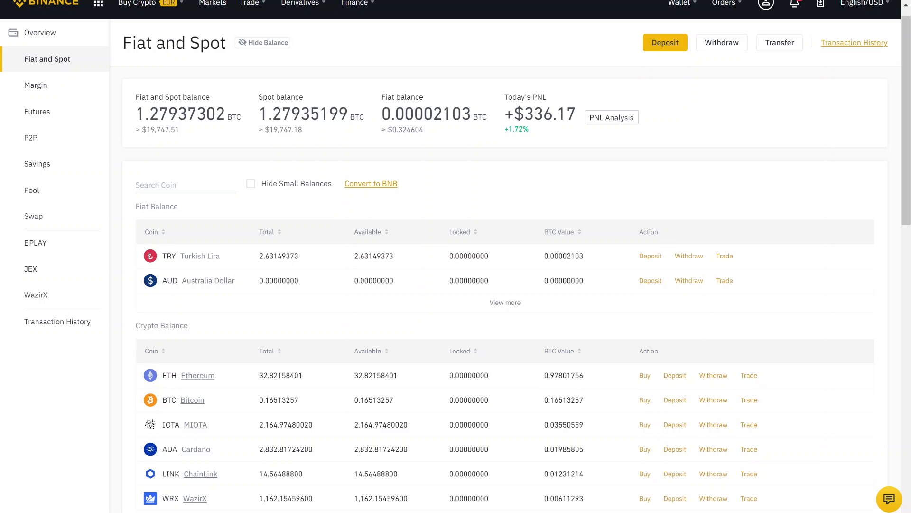
mouse_move(123, 248)
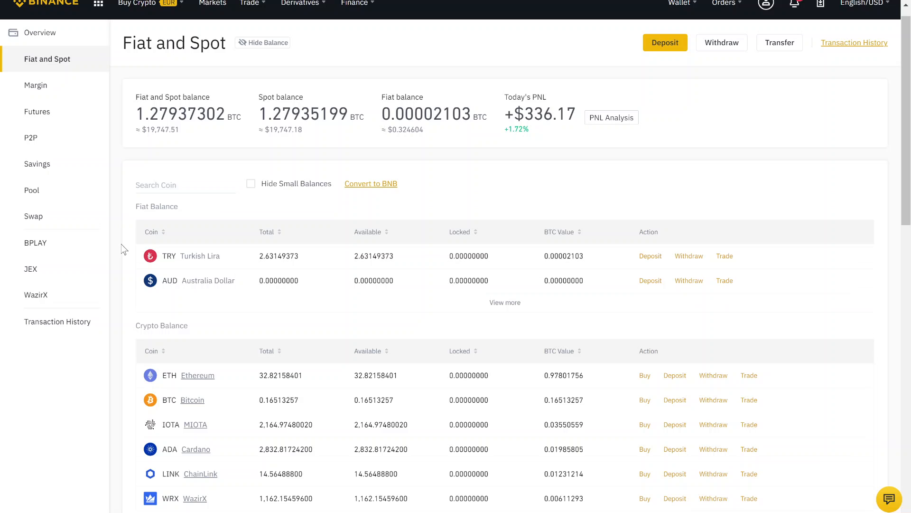
scroll("down", 3)
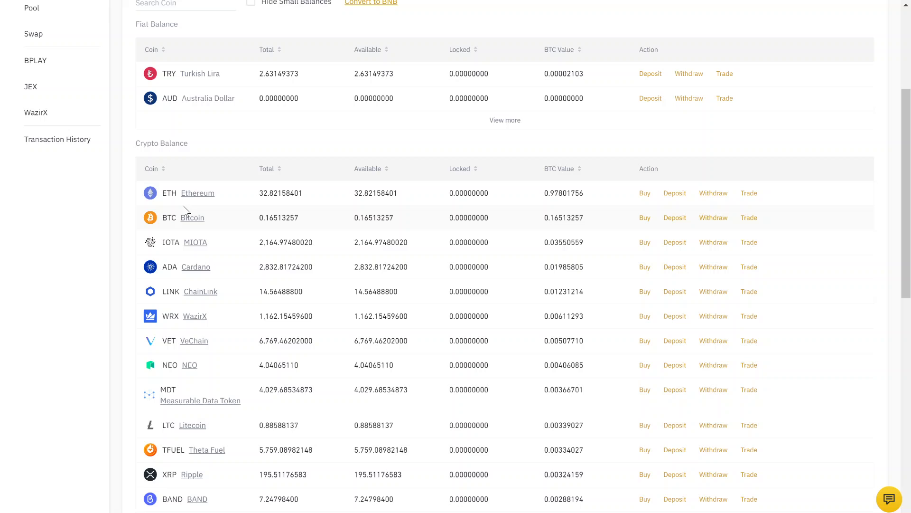
scroll("up", 3)
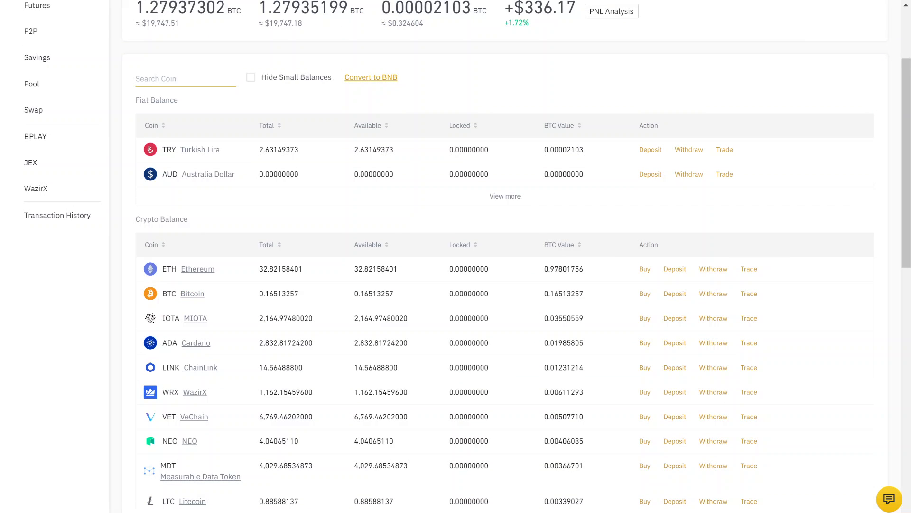
type("bitco")
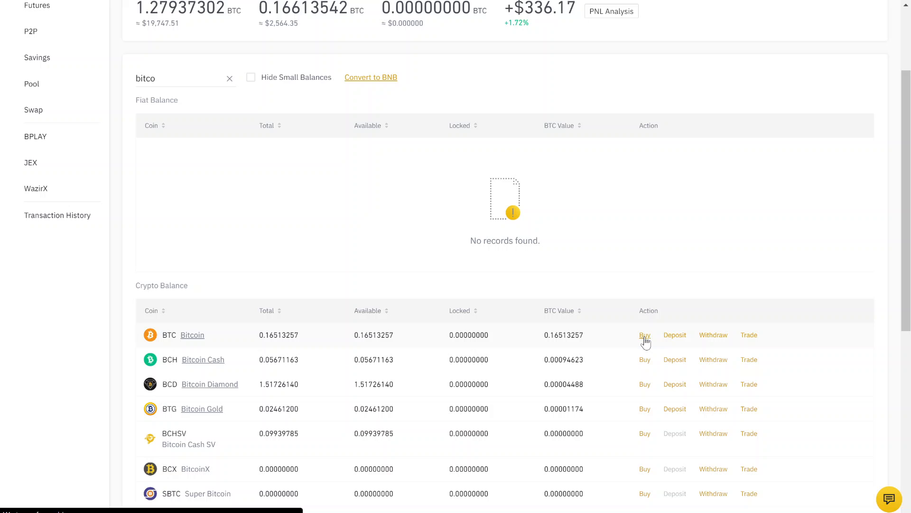
left_click(644, 335)
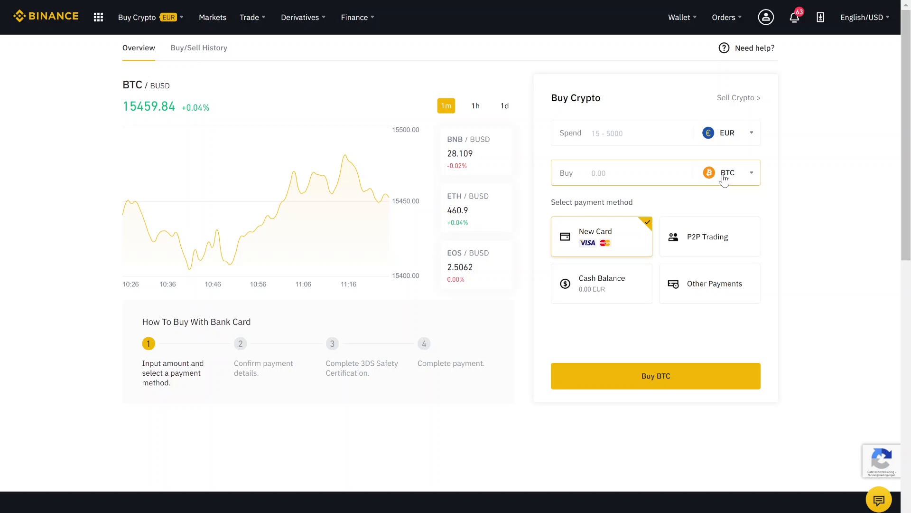
Check the buyable coins list, then set the Spend amount to 500 EUR for BTC
left_click(729, 173)
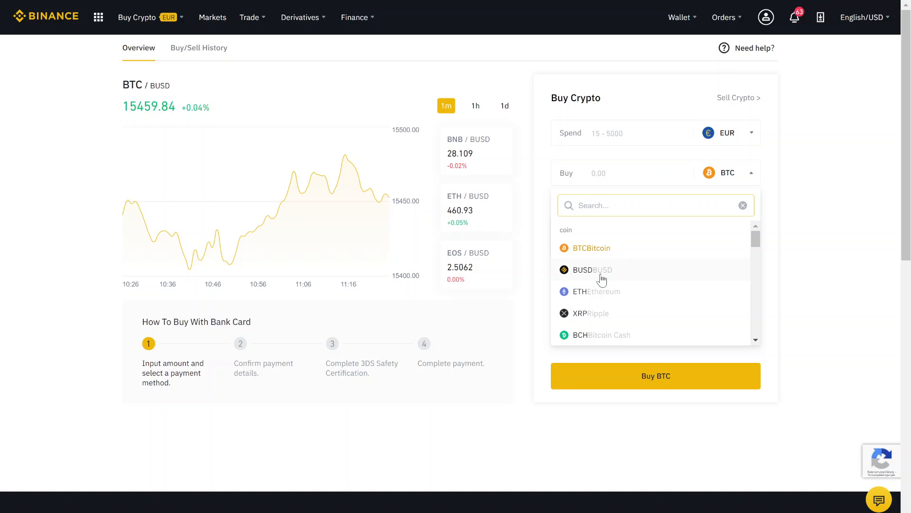
scroll("down", 3)
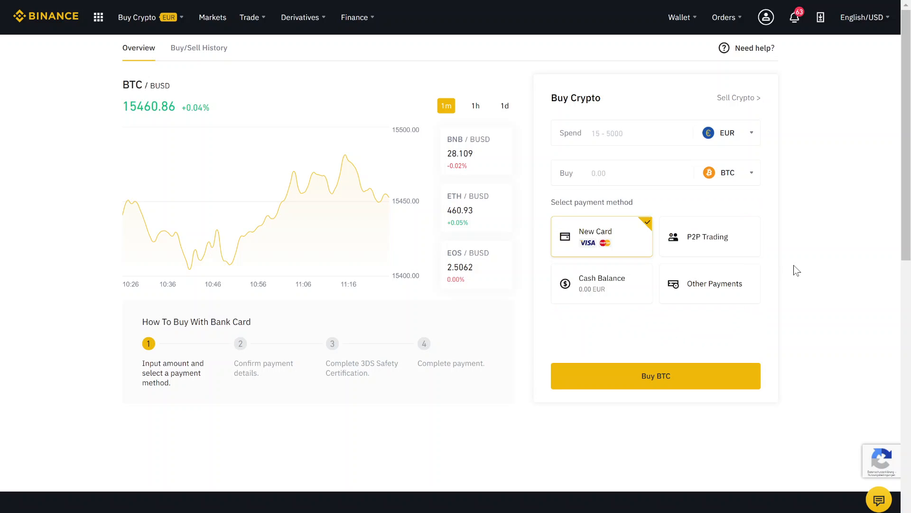
left_click(630, 133)
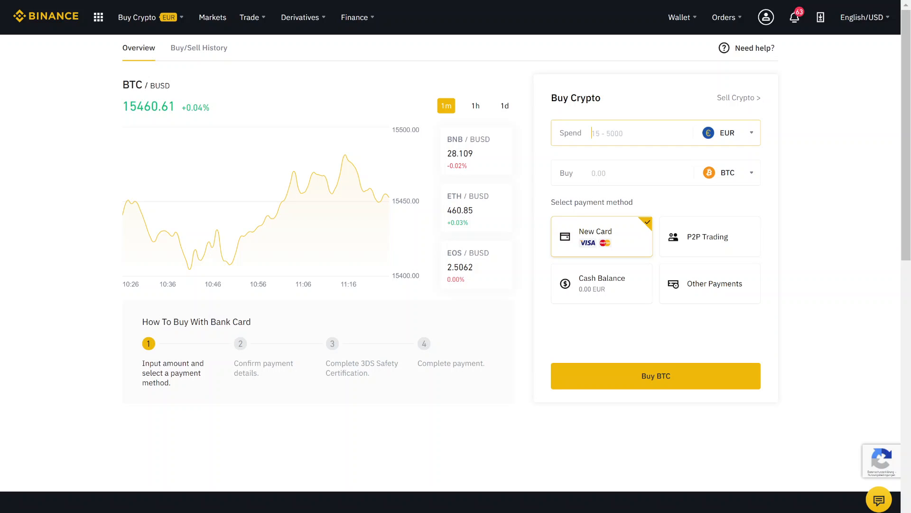
type("500")
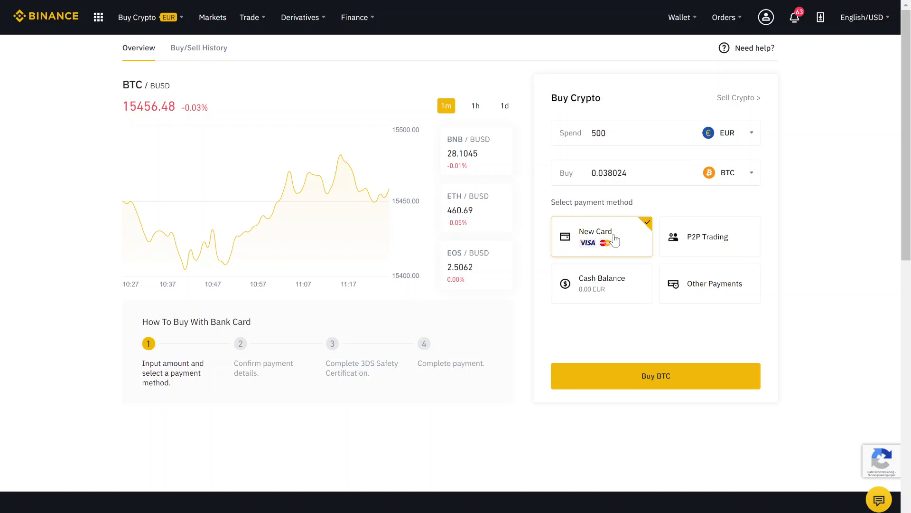
mouse_move(615, 294)
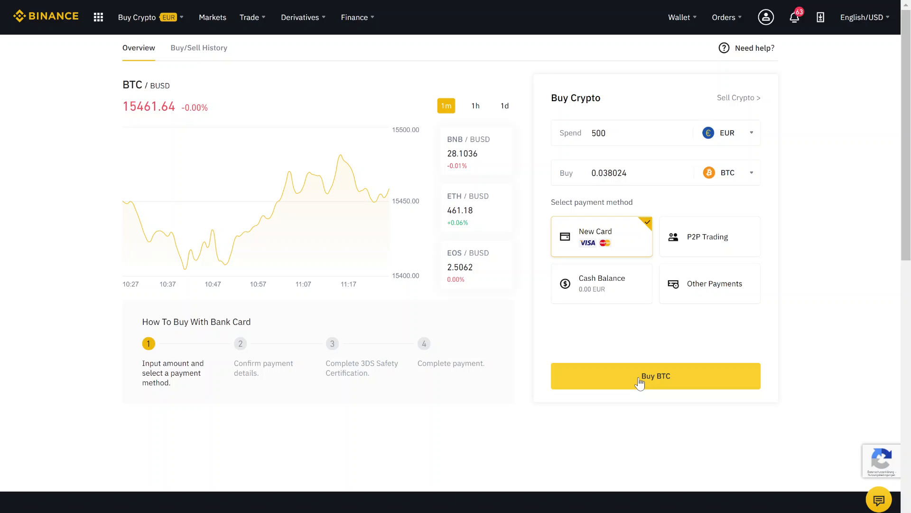
mouse_move(598, 287)
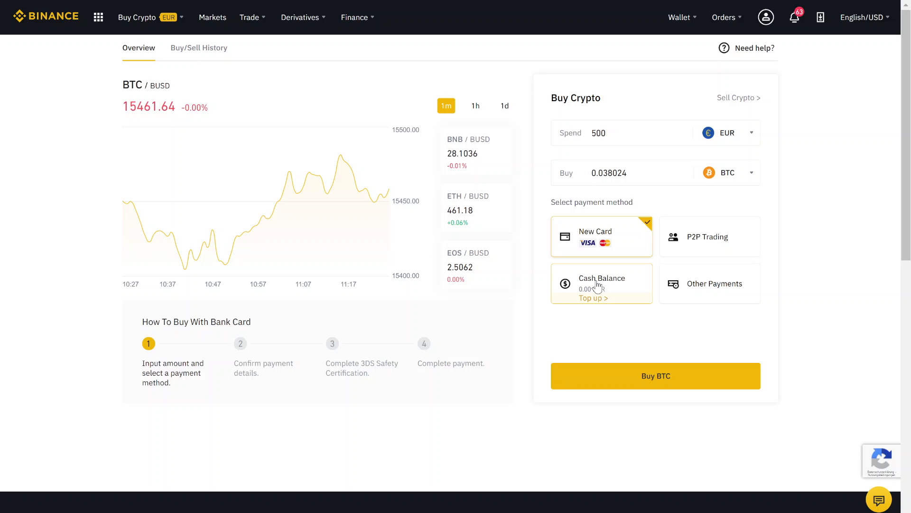
Select Cash Balance as payment and top it up via the fiat Deposit page
left_click(602, 283)
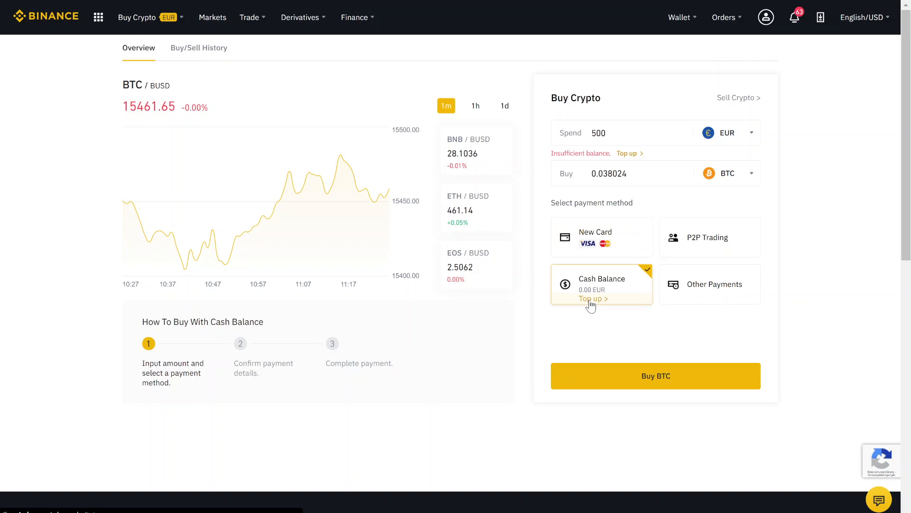
left_click(590, 298)
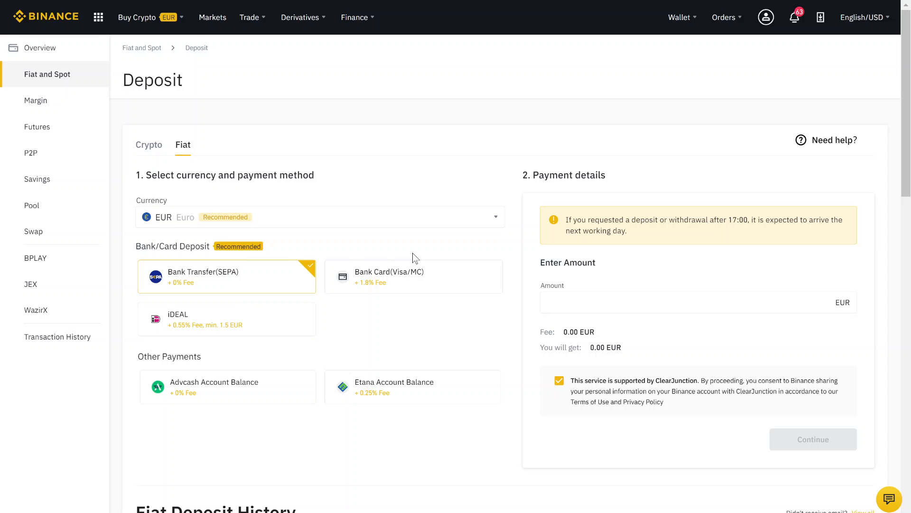
mouse_move(662, 87)
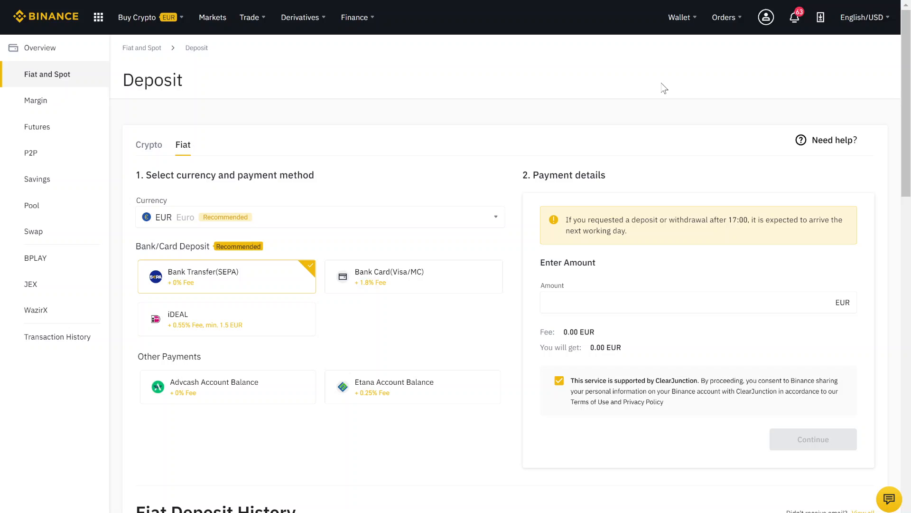
left_click(765, 17)
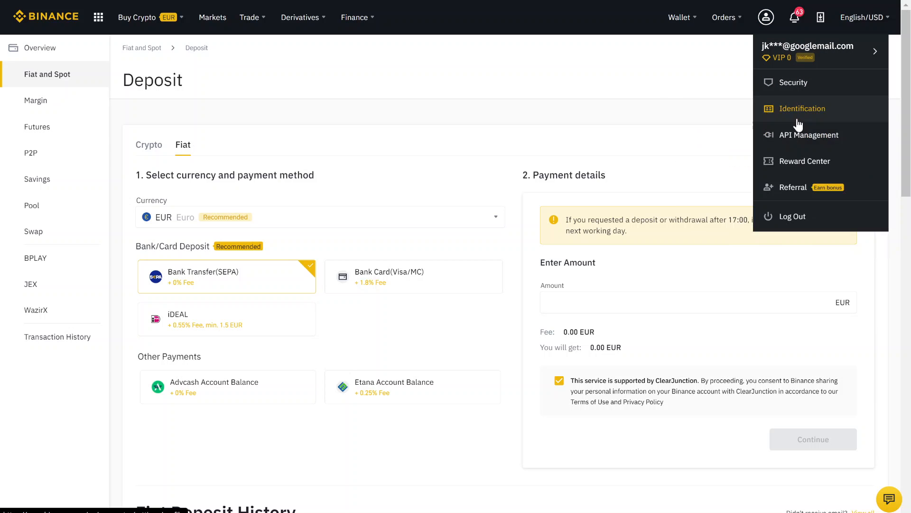
mouse_move(765, 19)
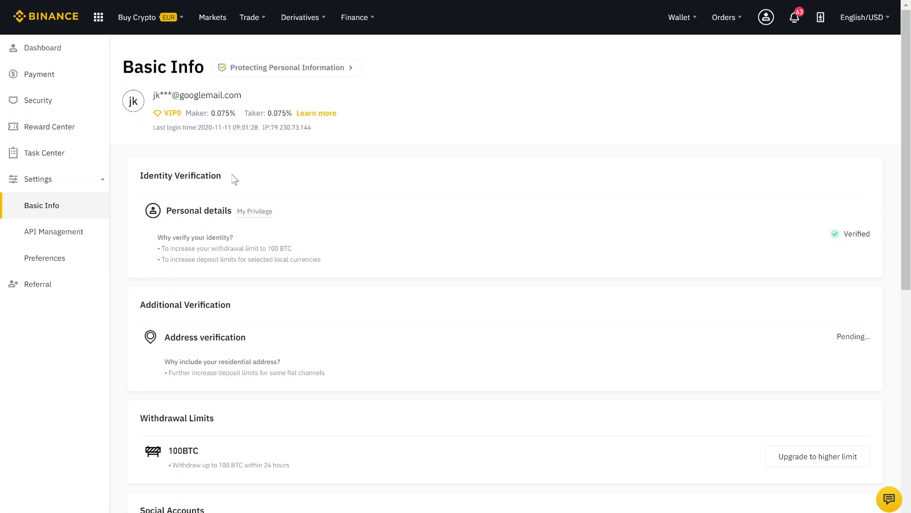
double_click(181, 176)
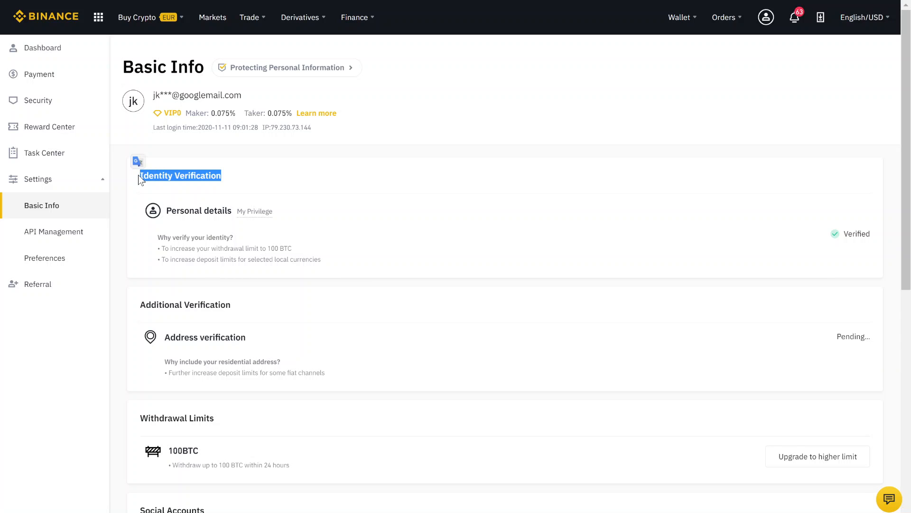
left_click(389, 220)
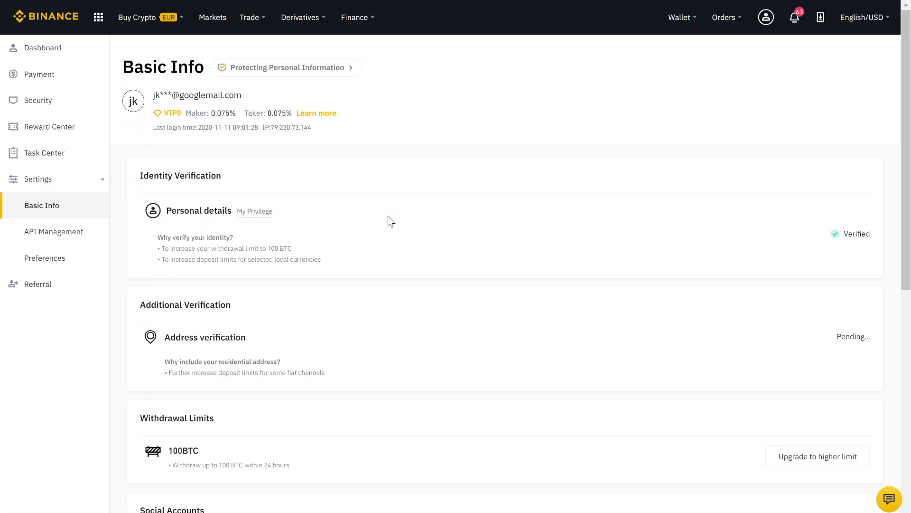
mouse_move(836, 237)
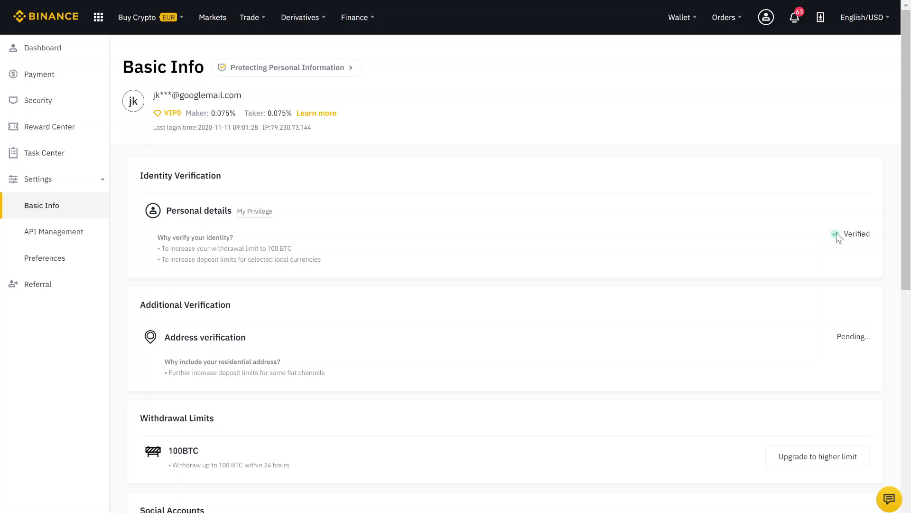
mouse_move(586, 244)
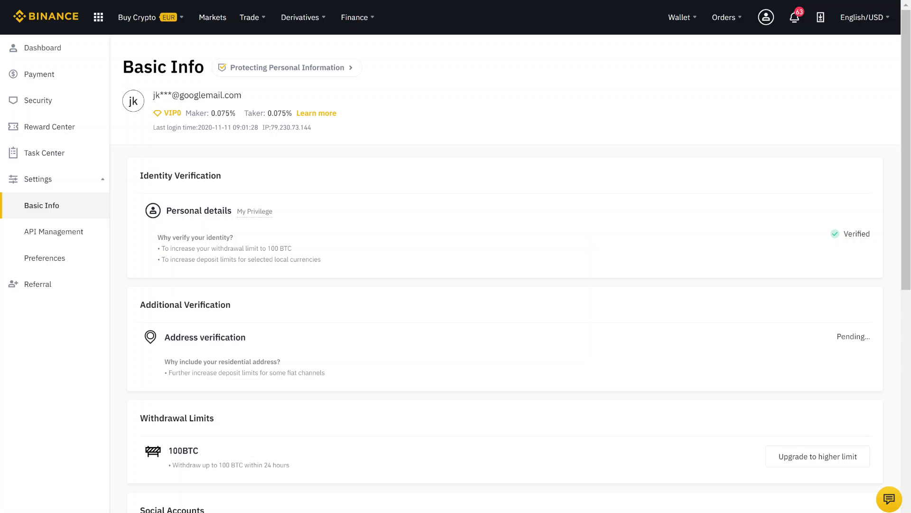
left_click(137, 17)
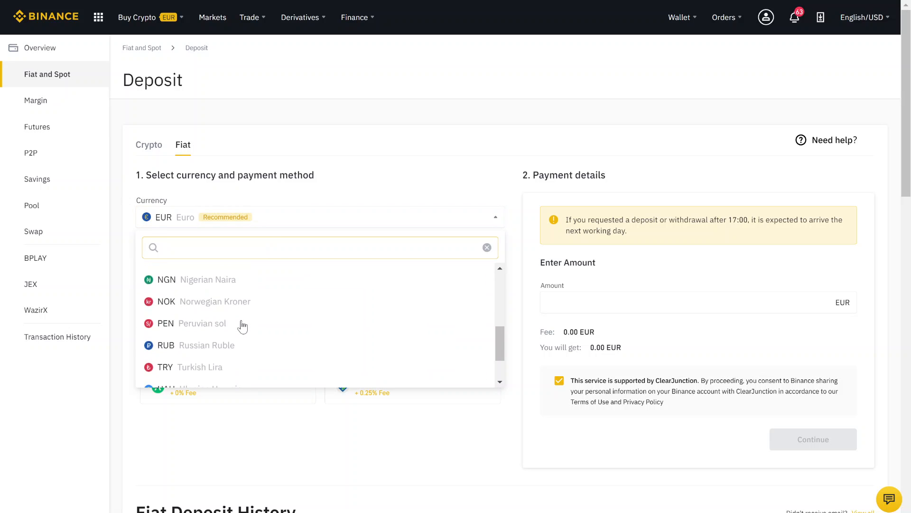
Submit a 500 EUR SEPA deposit with the ClearJunction consent ticked to get bank details
left_click(329, 222)
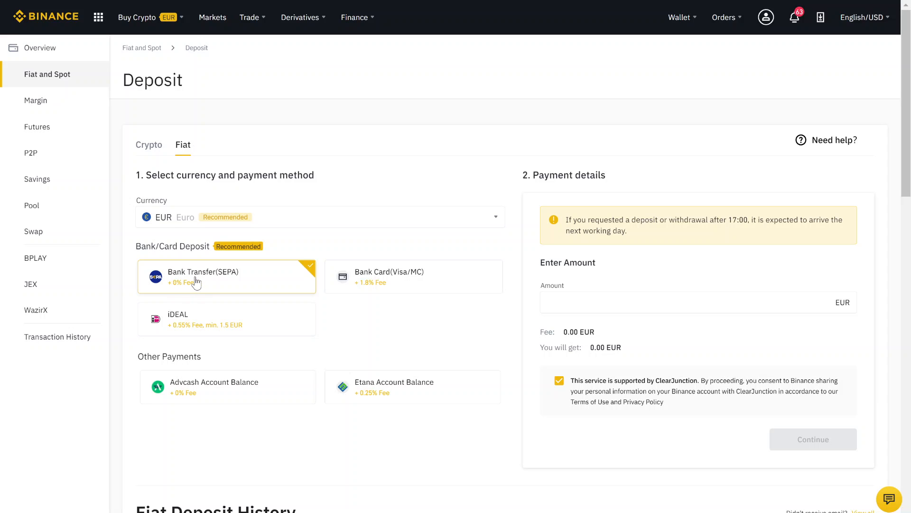
mouse_move(300, 272)
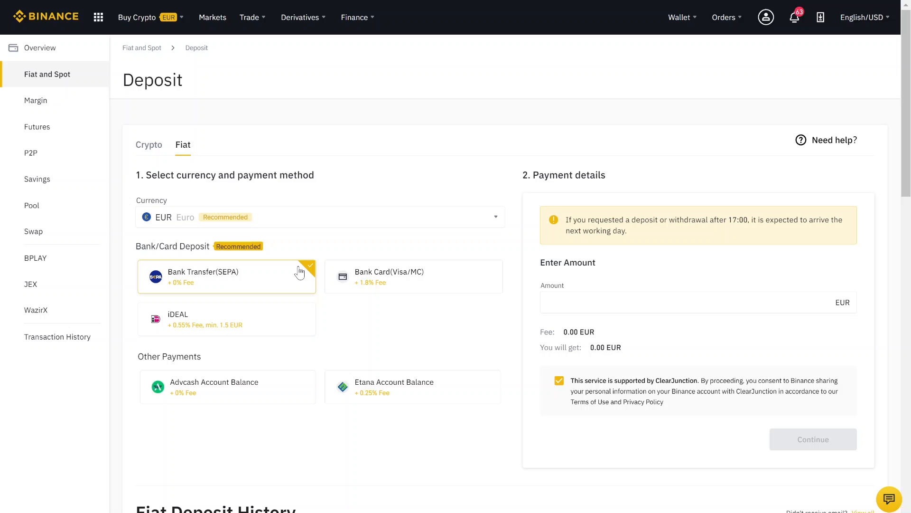
mouse_move(325, 309)
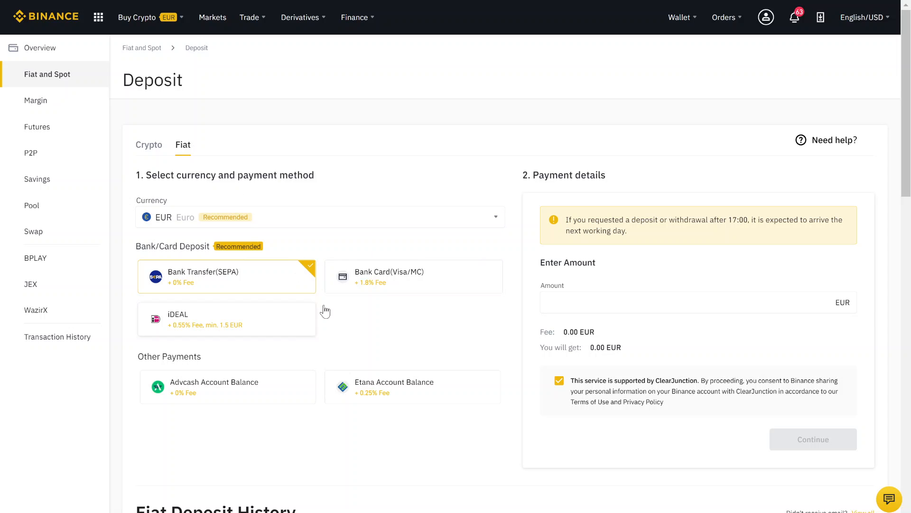
mouse_move(401, 308)
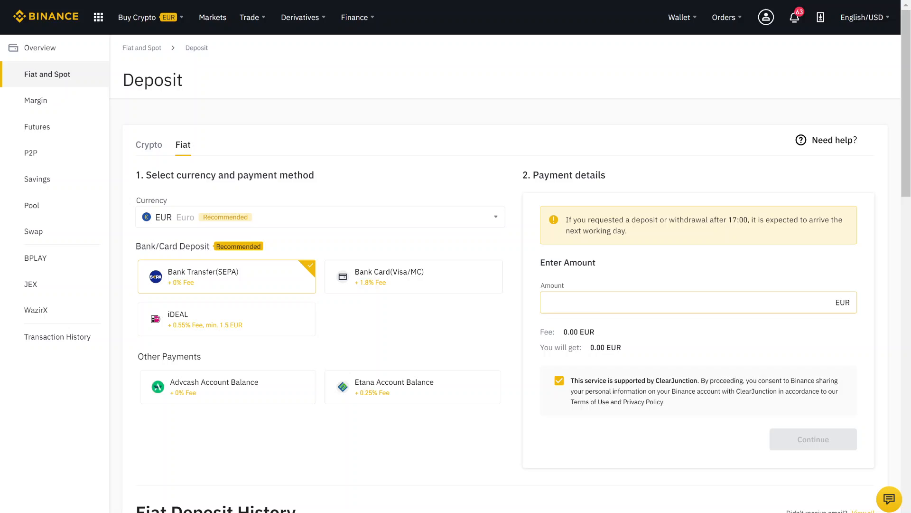
type("500")
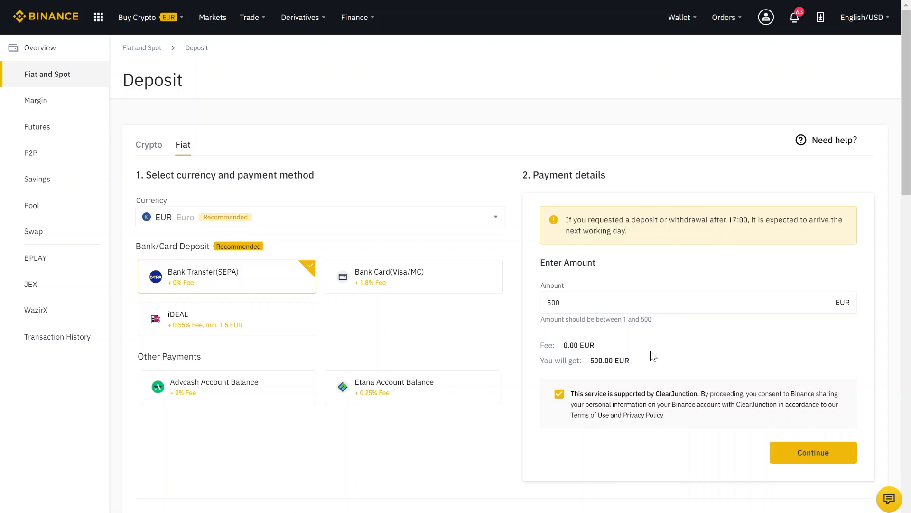
left_click(560, 393)
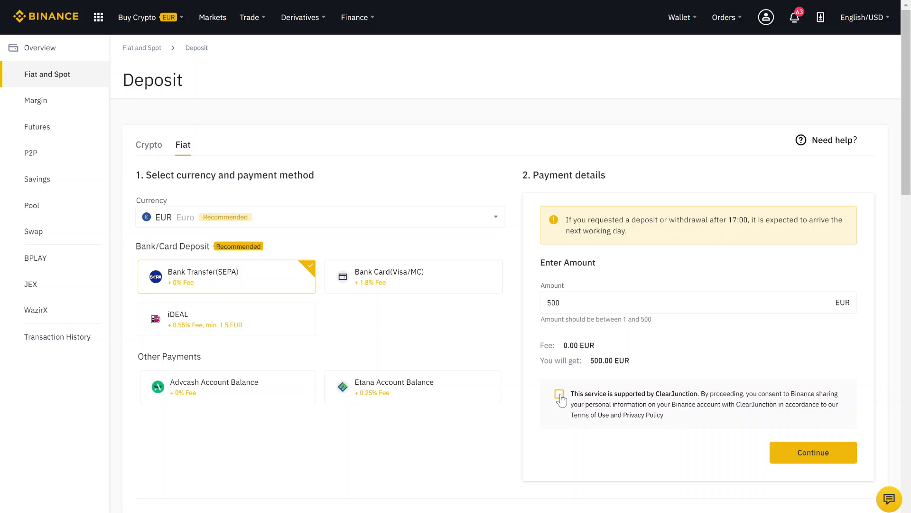
left_click(559, 394)
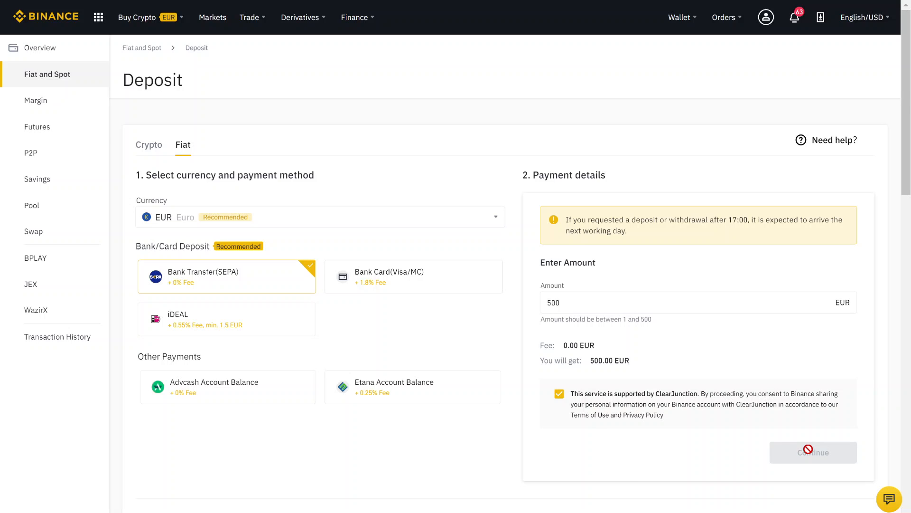
left_click(813, 452)
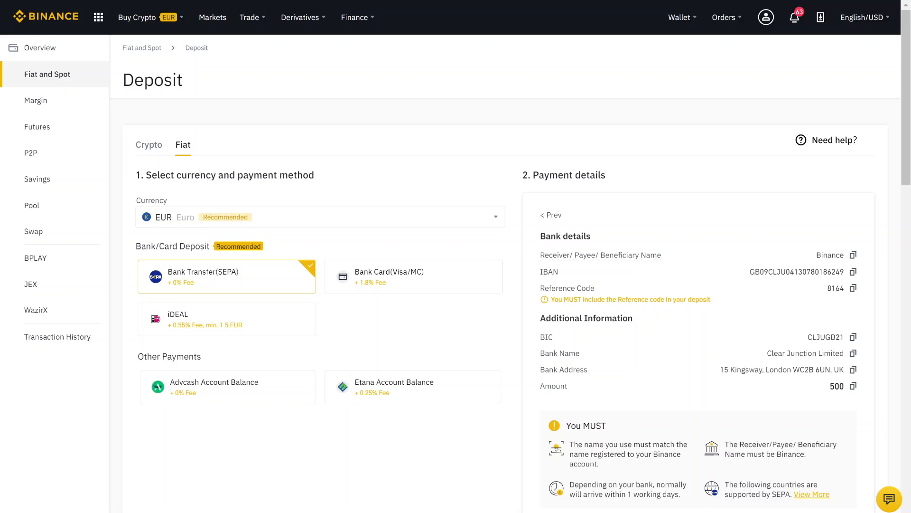
double_click(565, 235)
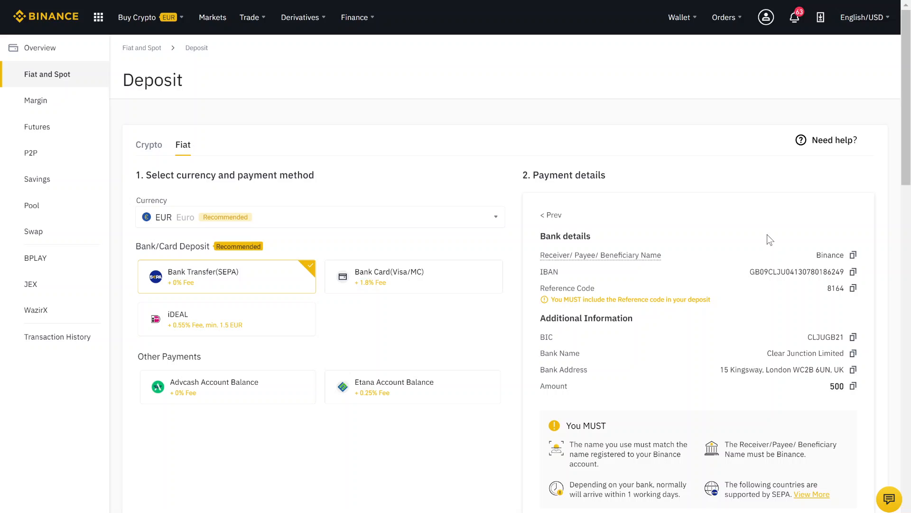
double_click(829, 254)
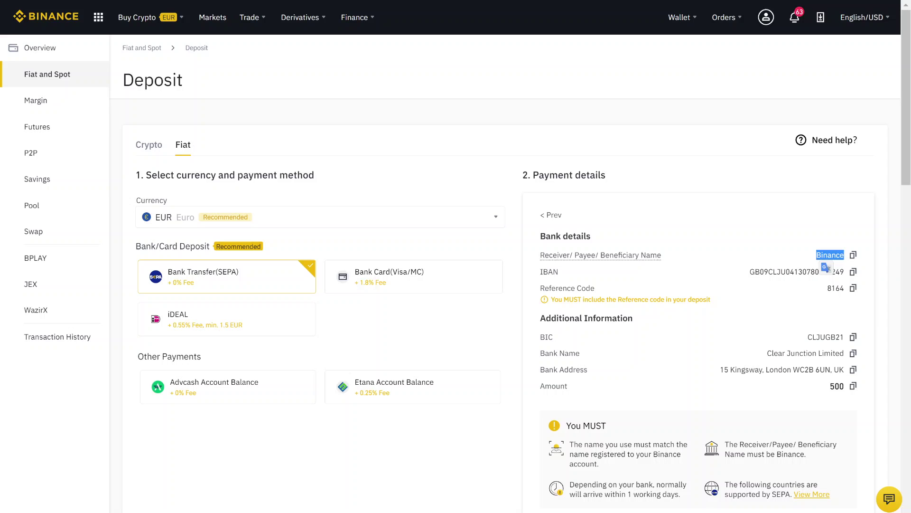
double_click(797, 272)
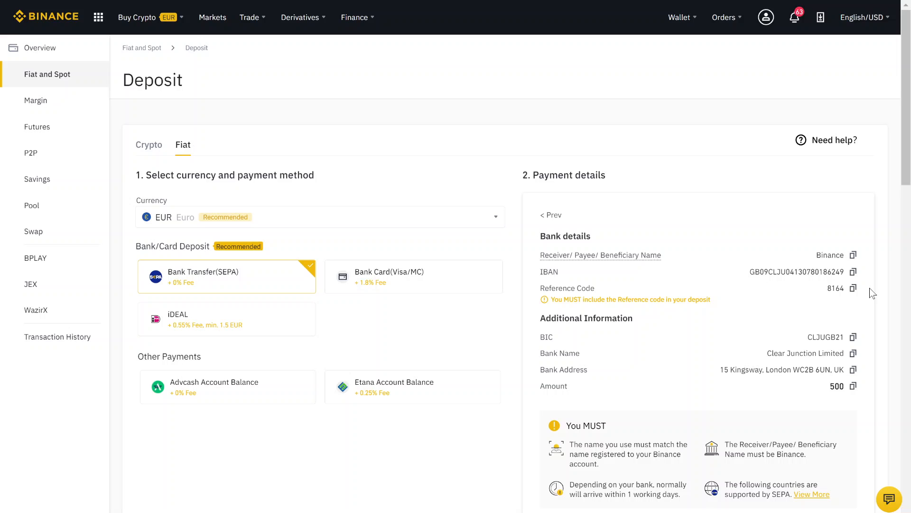
mouse_move(566, 108)
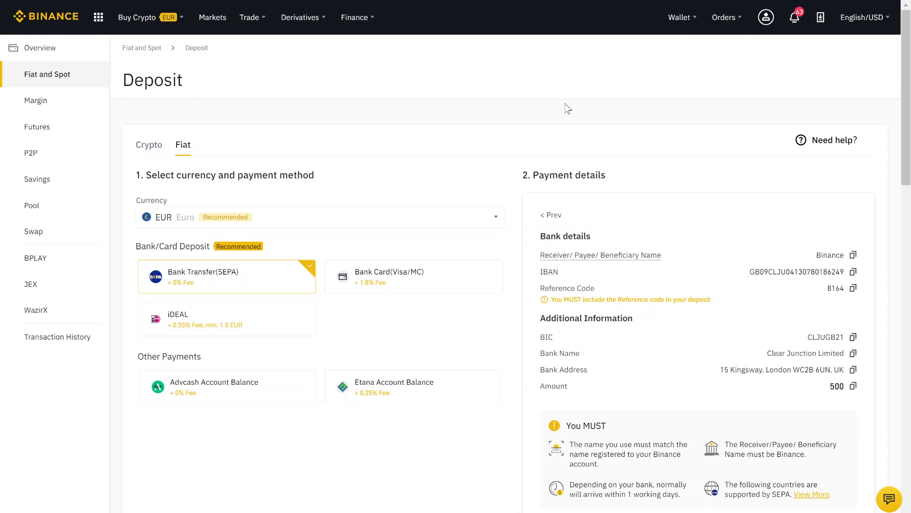
Return to the Fiat and Spot wallet and filter coins by 'bitc'
left_click(678, 17)
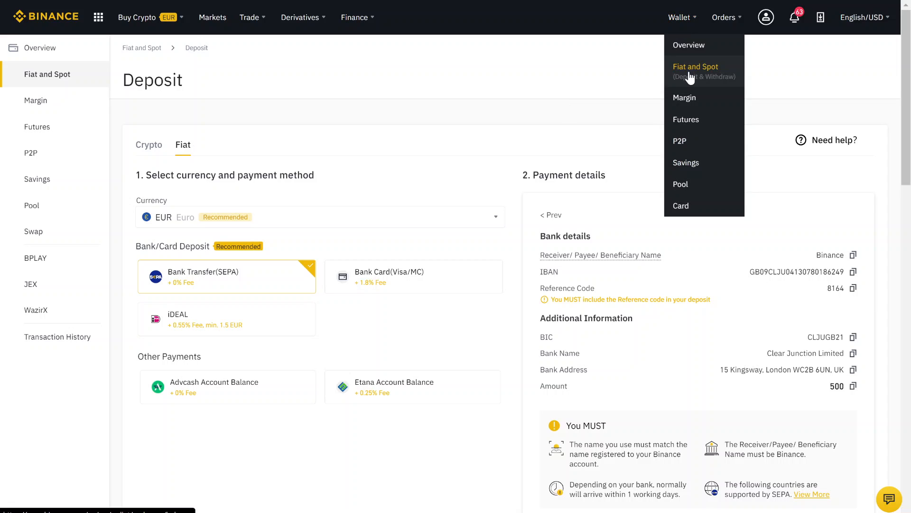
left_click(696, 66)
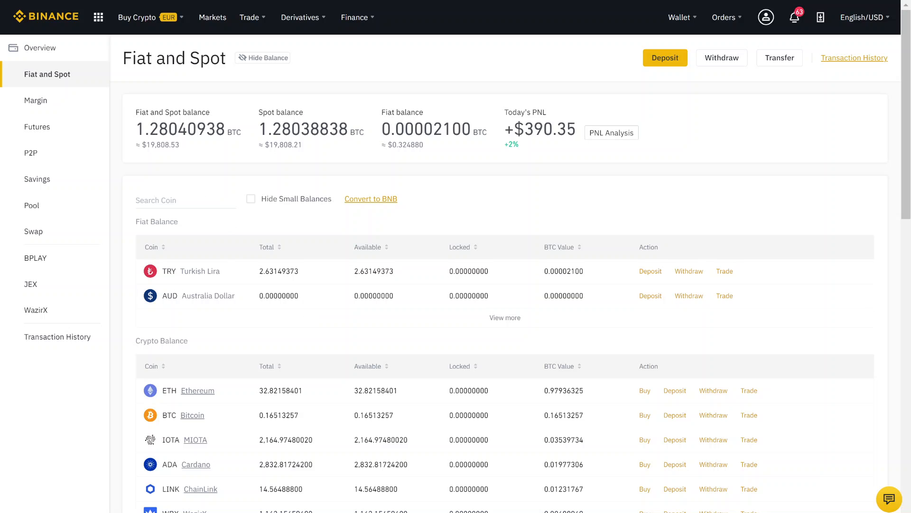
type("bitc")
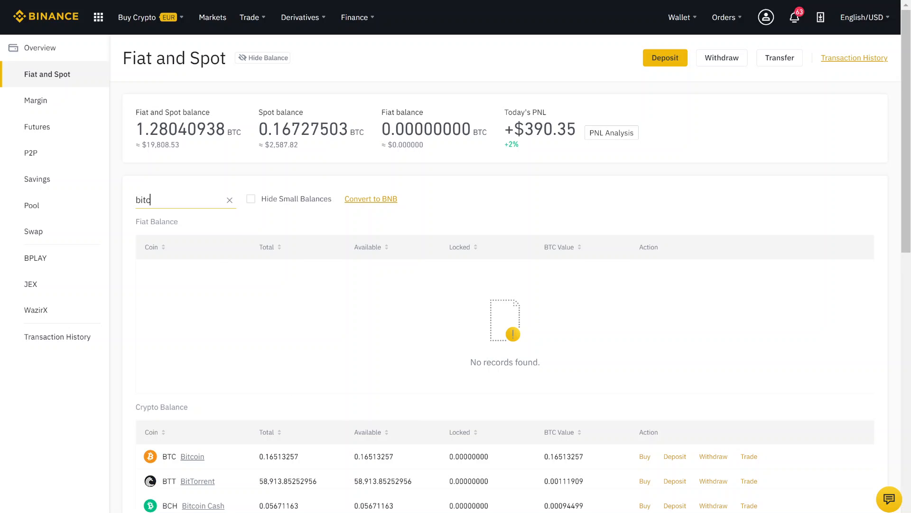
scroll("down", 3)
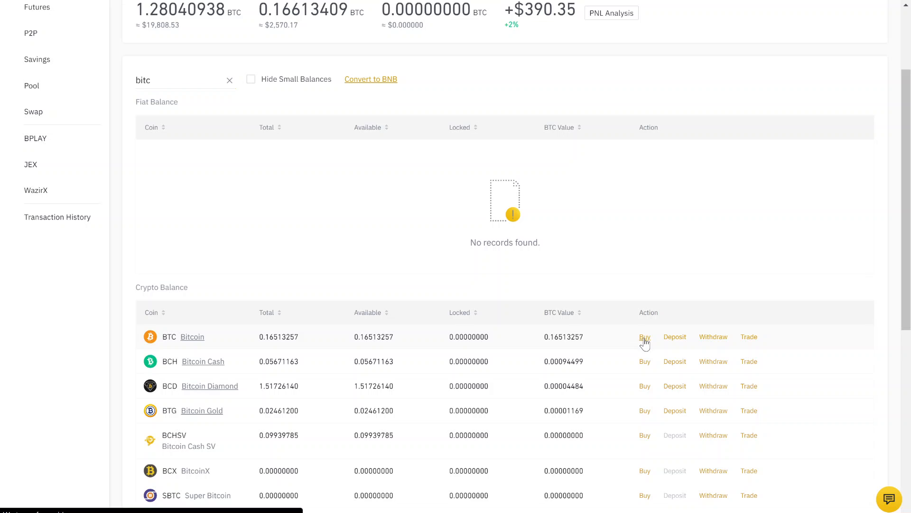
Buy BTC with 500 EUR spend, paid from the Cash Balance
left_click(644, 337)
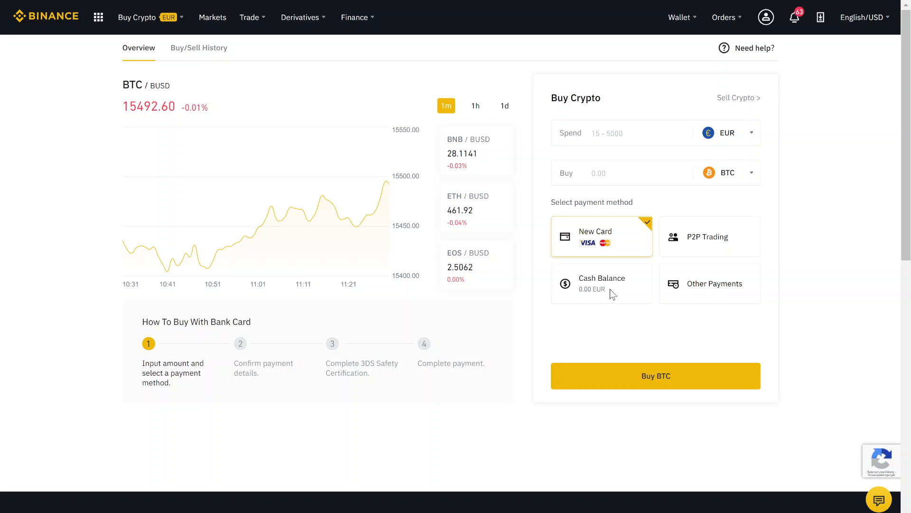
mouse_move(622, 287)
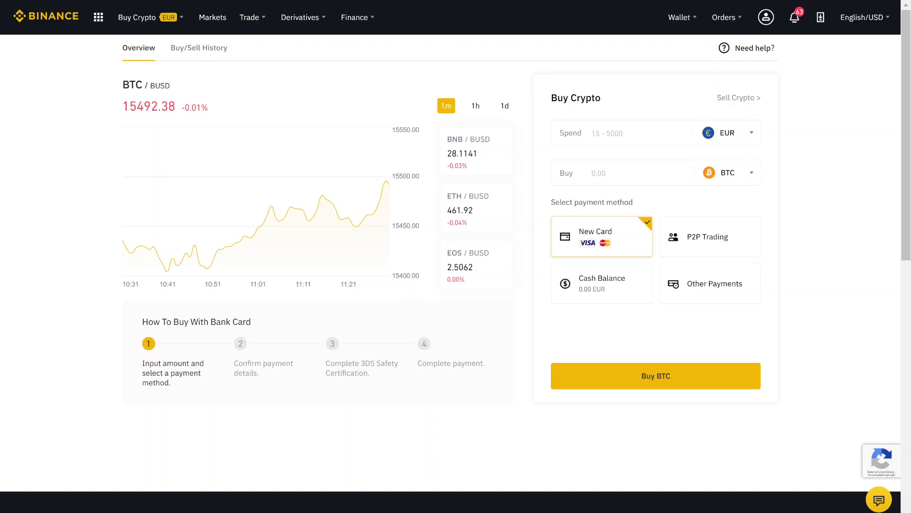
left_click(622, 133)
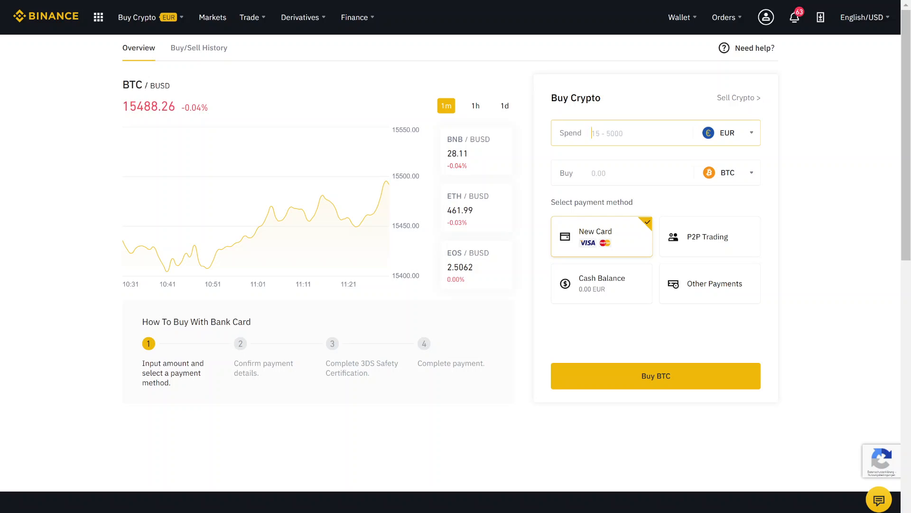
type("500")
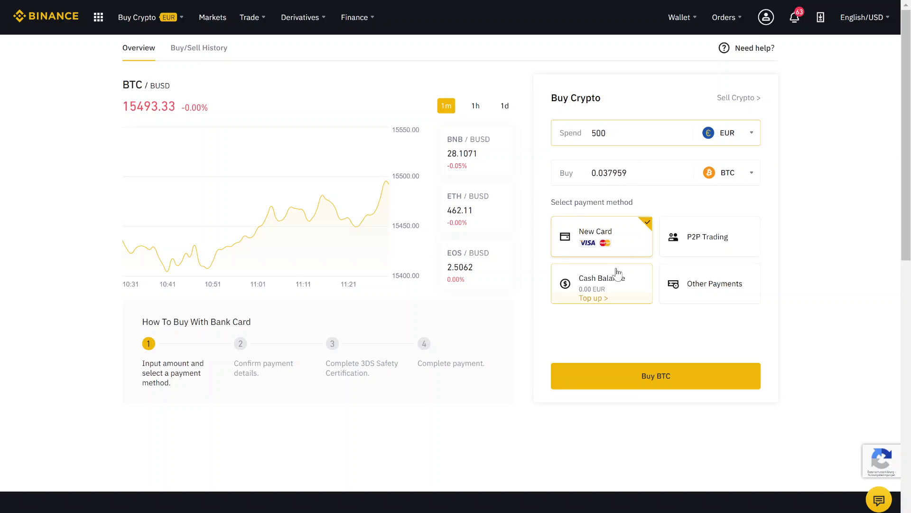
left_click(602, 283)
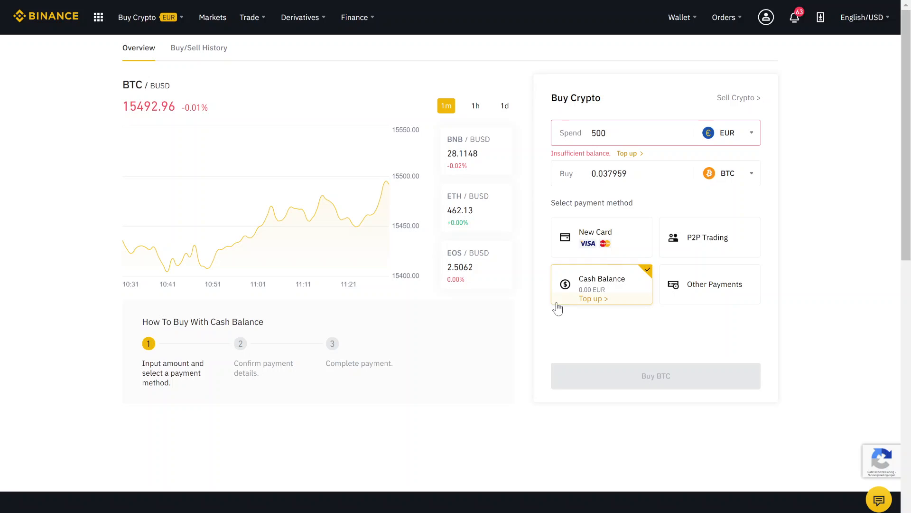
mouse_move(590, 234)
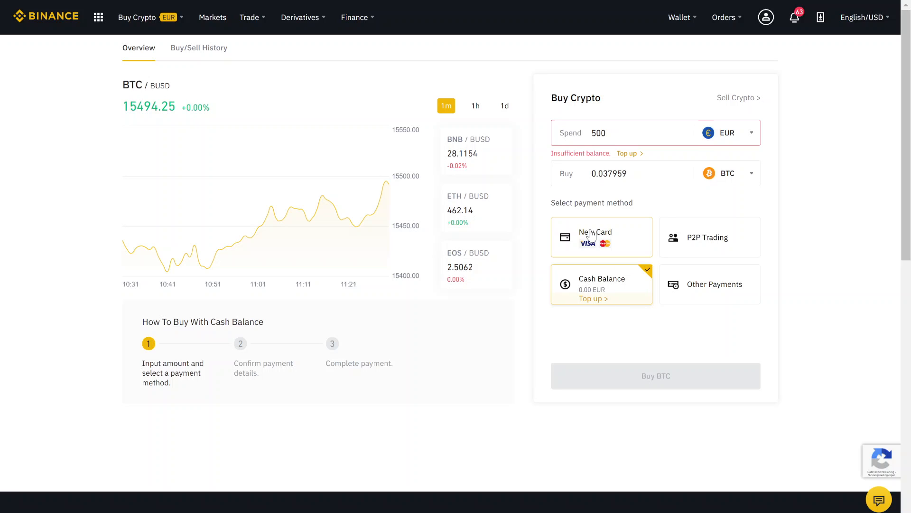